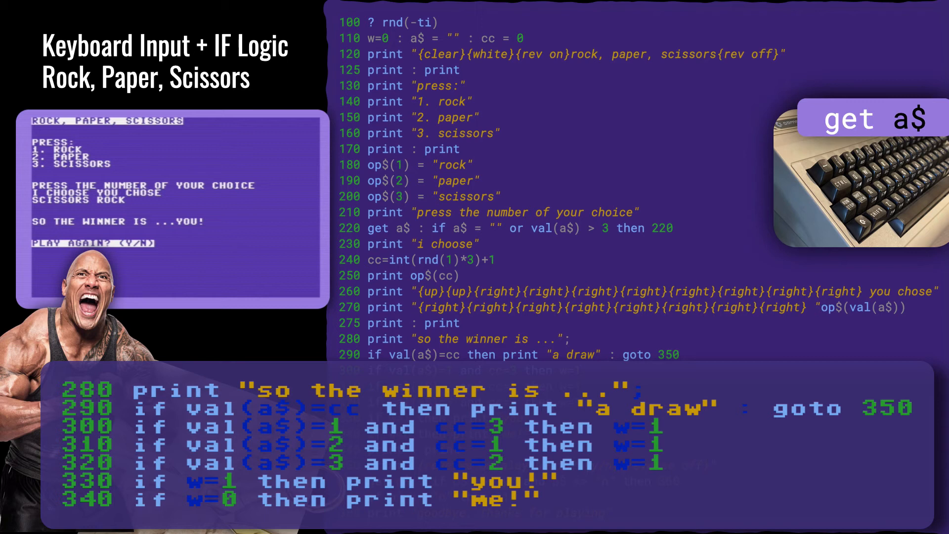
{"action": "scroll", "scroll_direction": "down", "scroll_amount": 3}
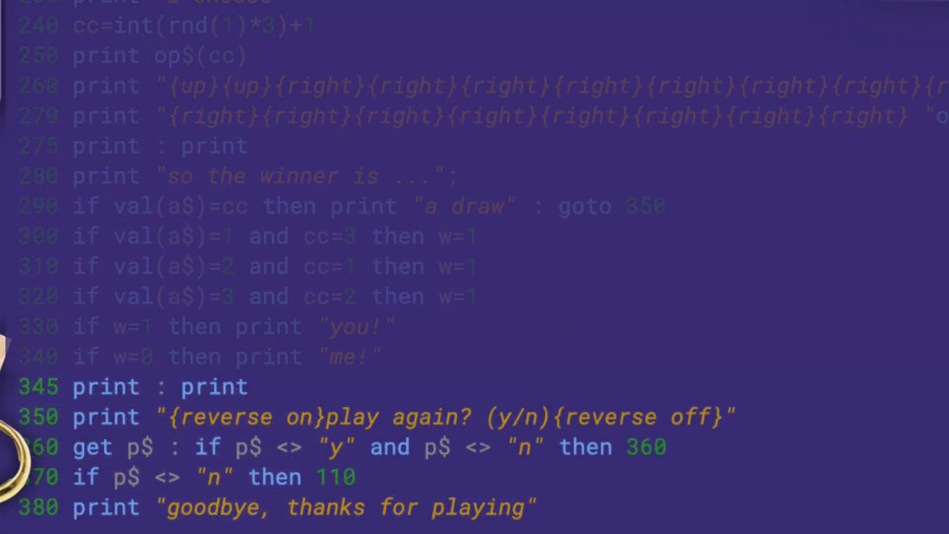